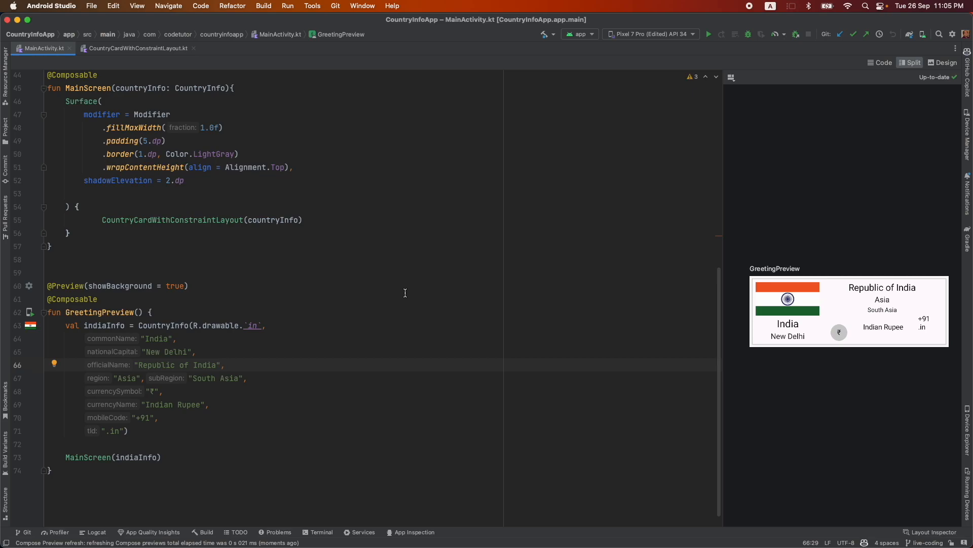
mouse_move(172, 219)
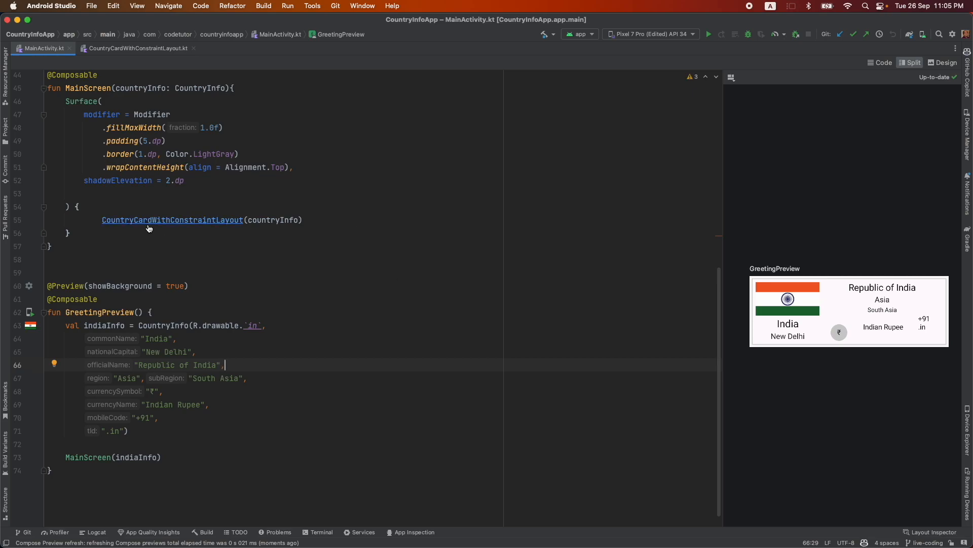
Step: Open CountryCardWithConstraintLayout.kt from MainActivity.kt and review how the flag is anchored to the parent's top-start
left_click(134, 49)
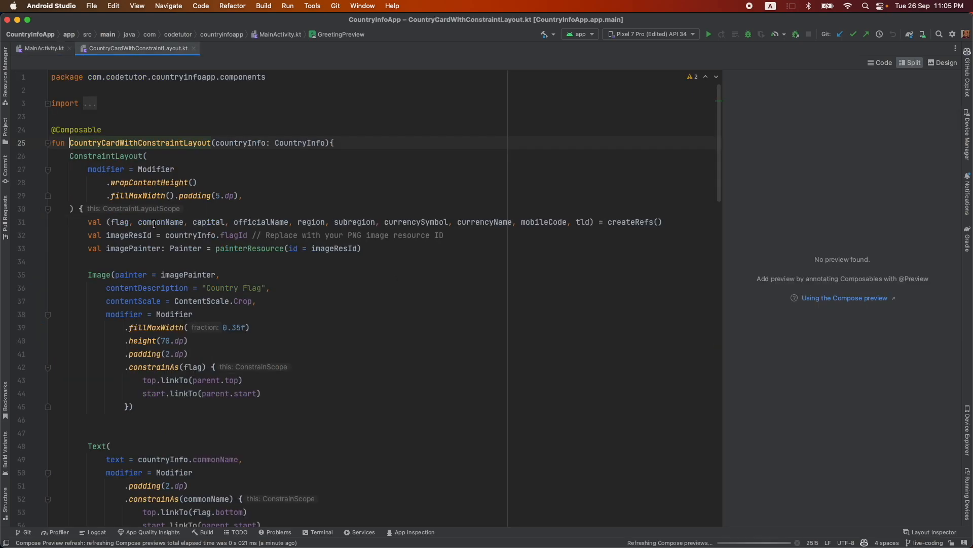
scroll("down", 3)
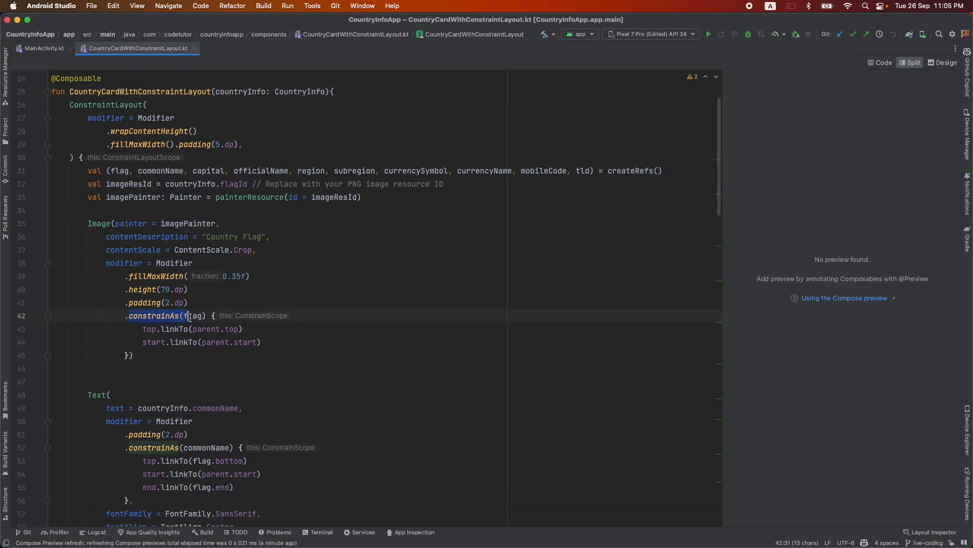
scroll("up", 3)
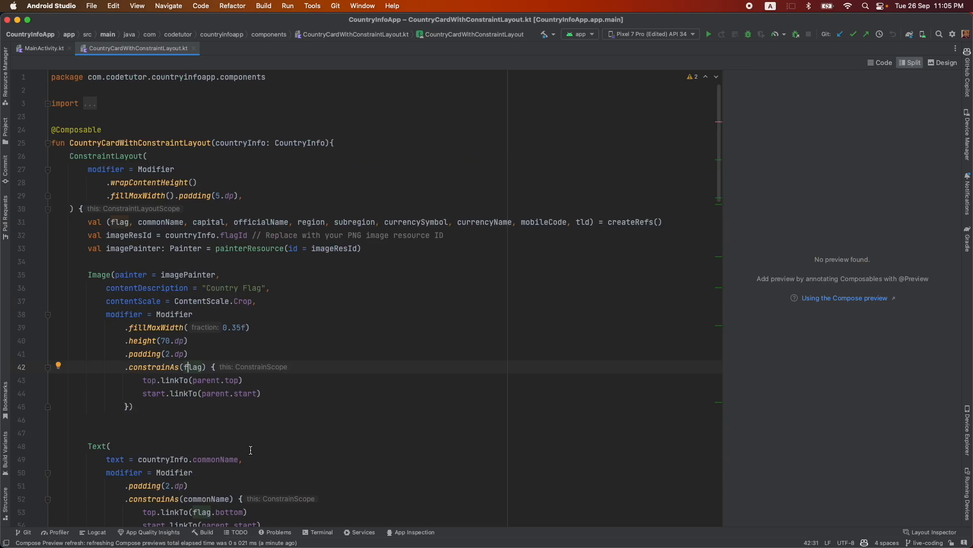
left_click(42, 48)
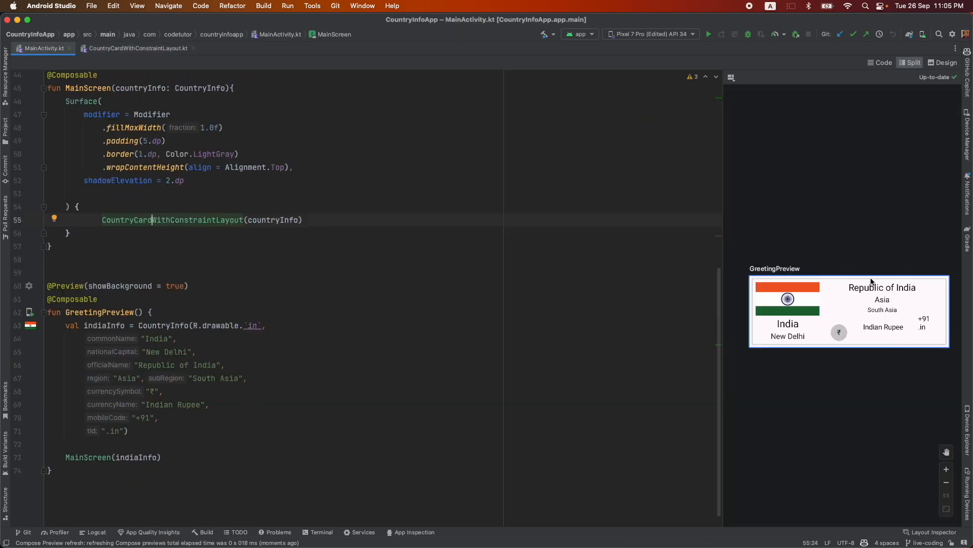
mouse_move(787, 269)
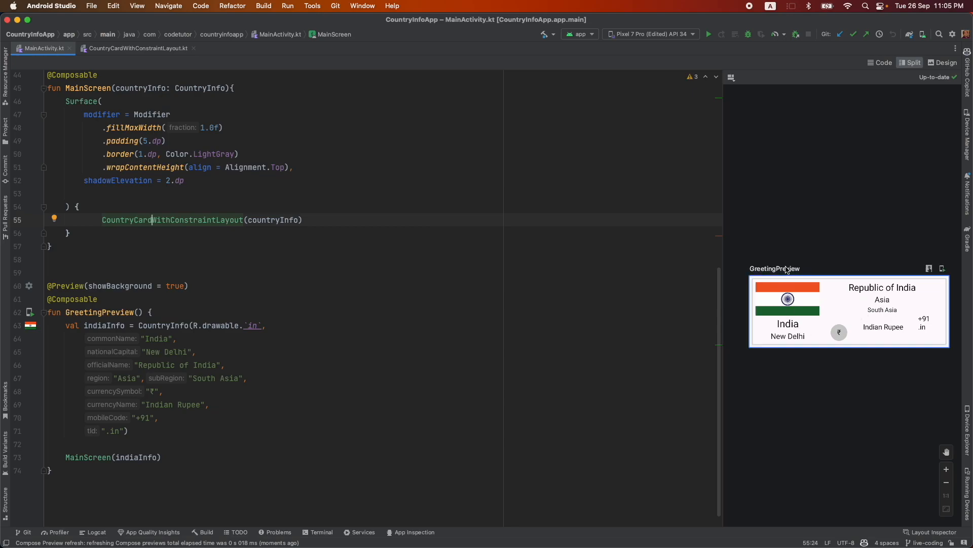
left_click(114, 48)
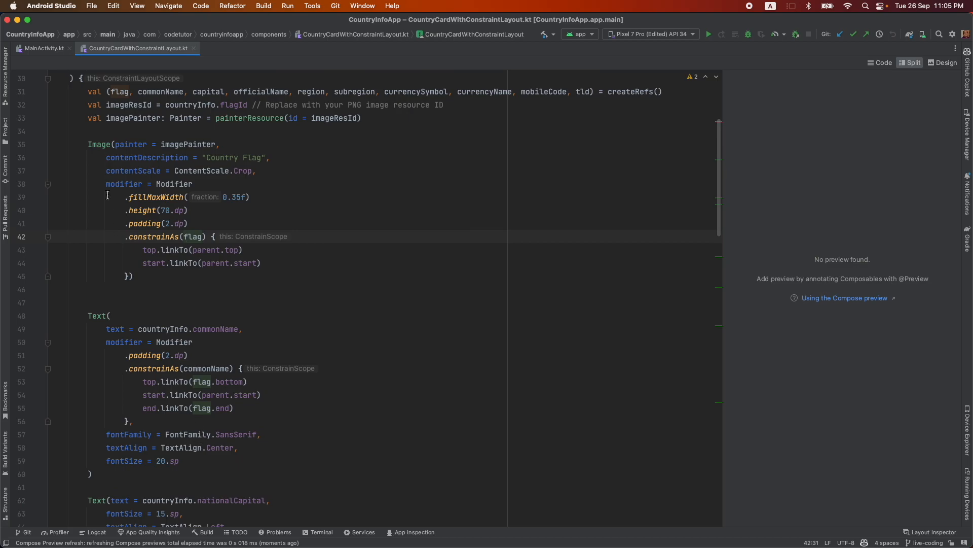
Step: Review the card code trimmed to flag, commonName and capital, and check the India preview
scroll("down", 3)
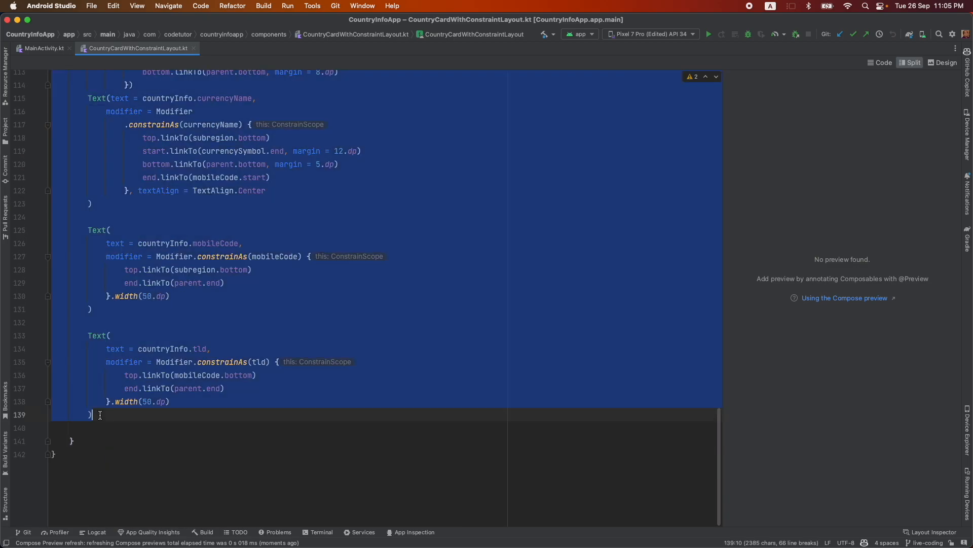
scroll("up", 3)
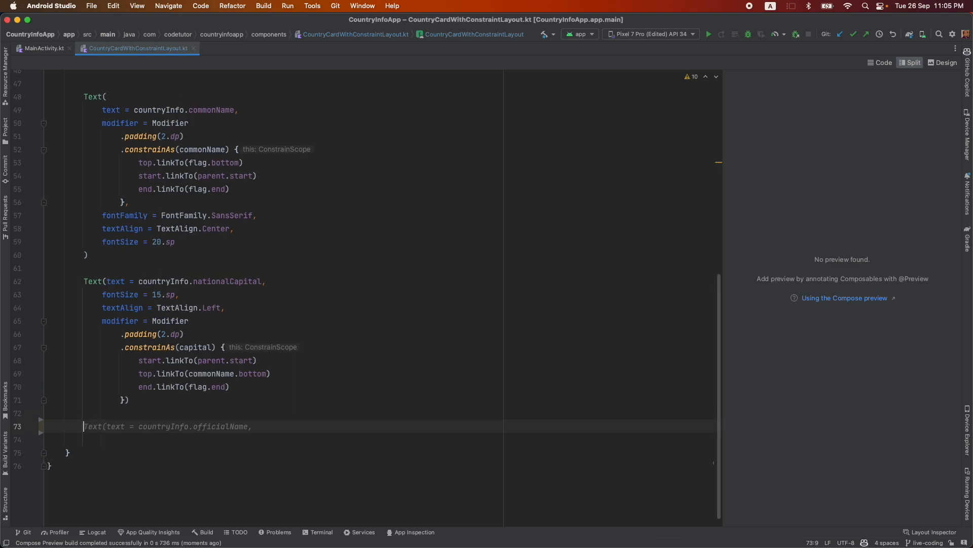
scroll("up", 3)
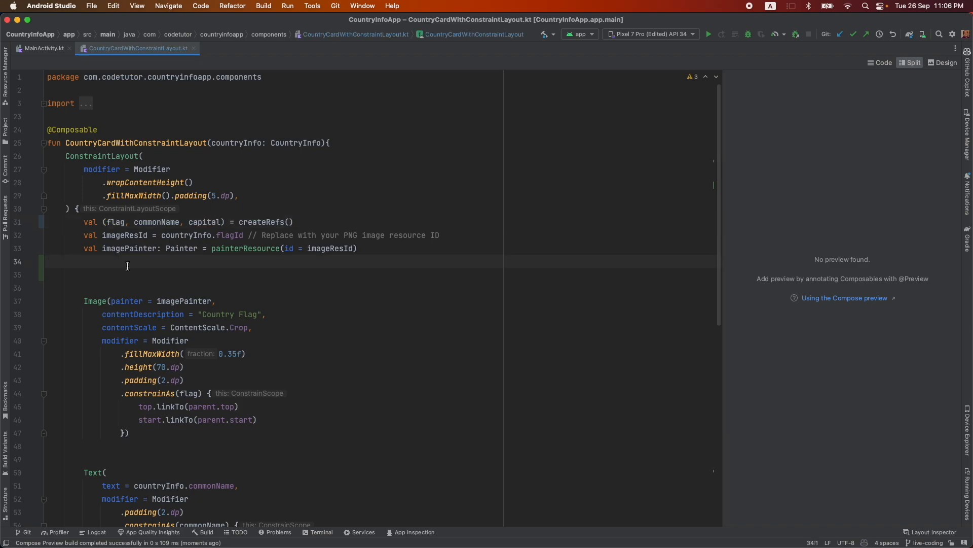
left_click(43, 49)
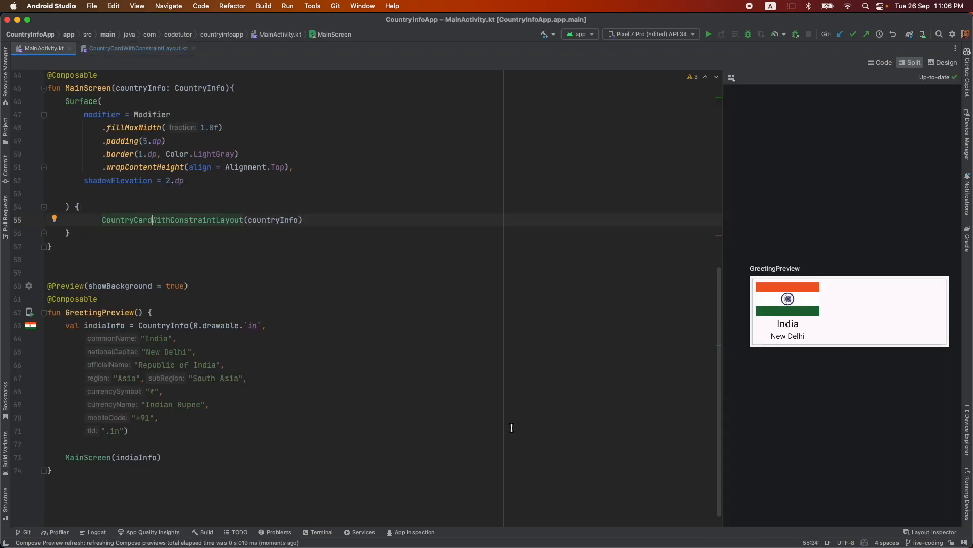
Step: Declare topGuideline = createGuidelineFromTop(0.1f) and startGuideline = createGuidelineFromStart(2.dp) in the card composable
left_click(133, 48)
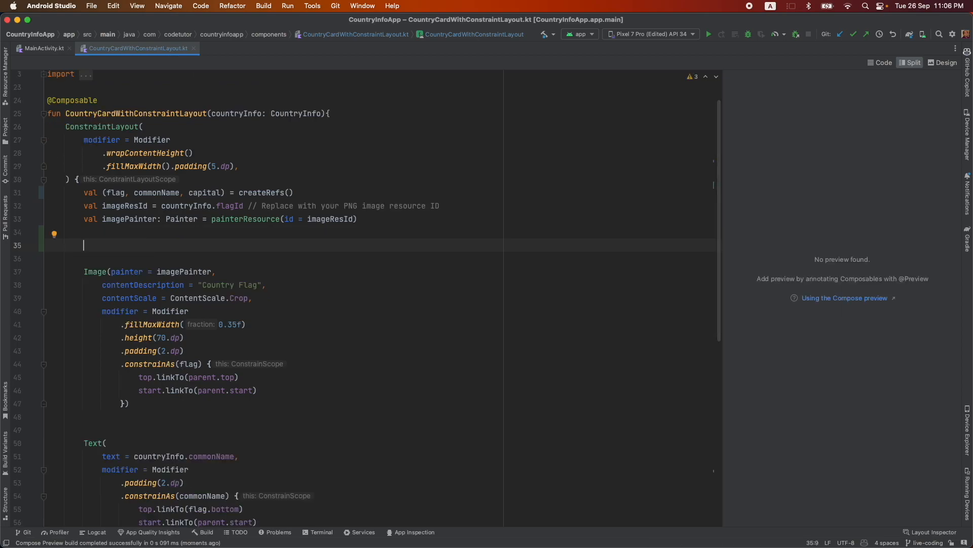
type("var topGuideline =")
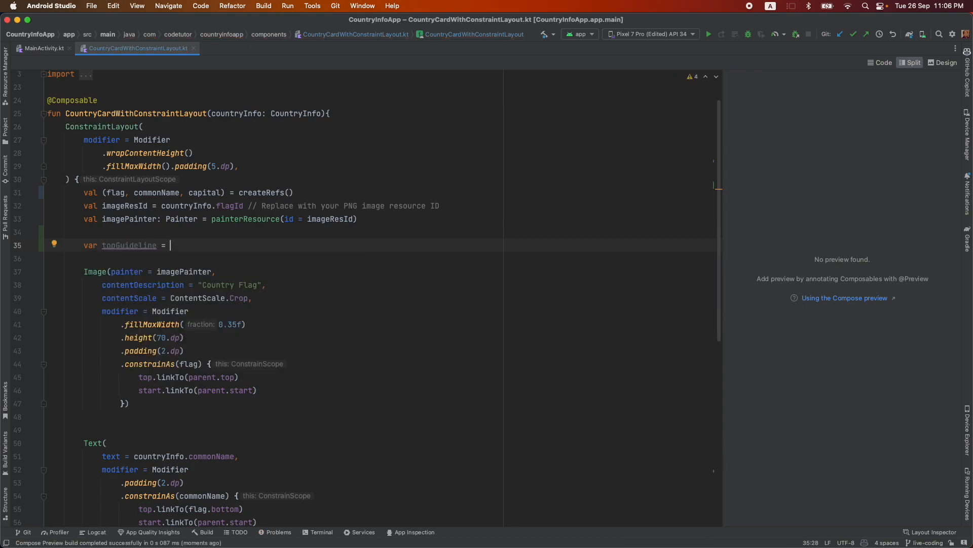
type("createGuidelineFromTop()")
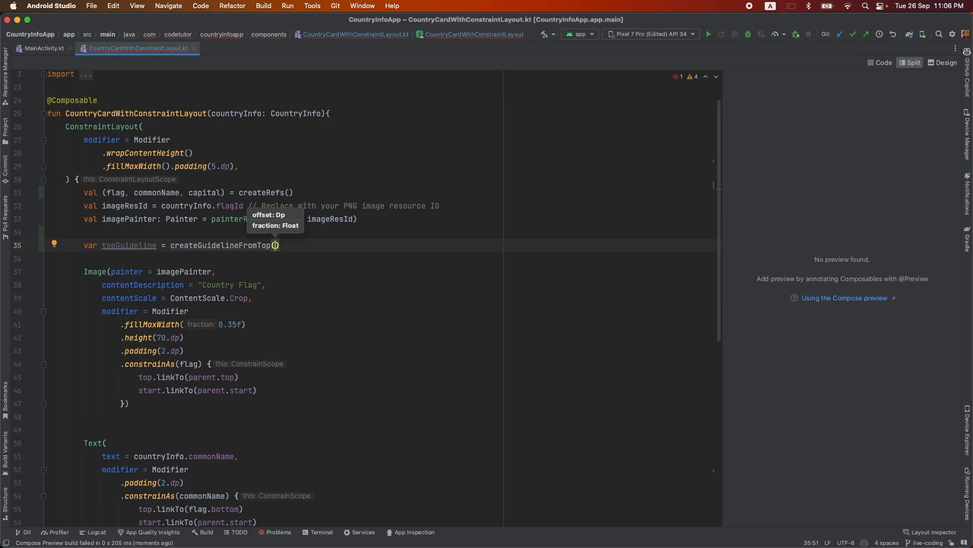
type("0.1f")
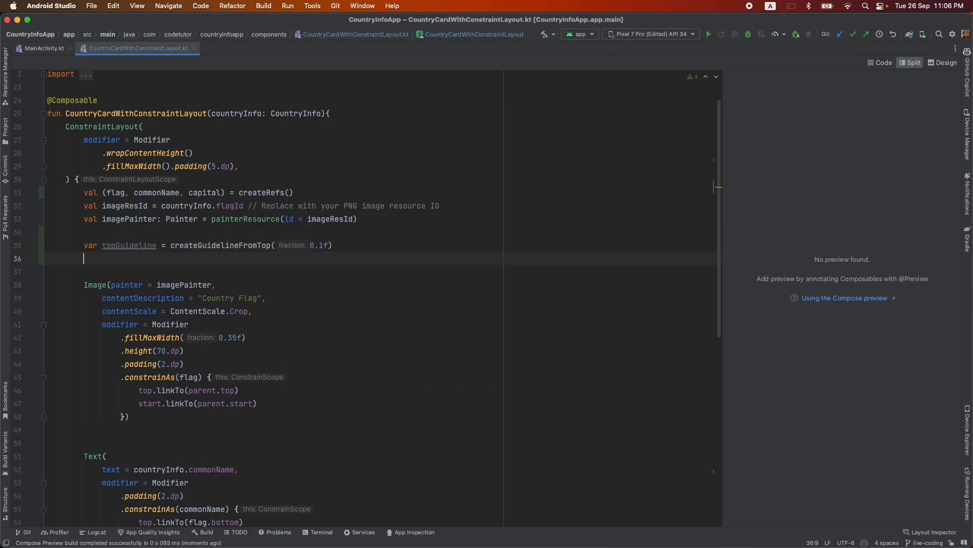
type("var startGuidline")
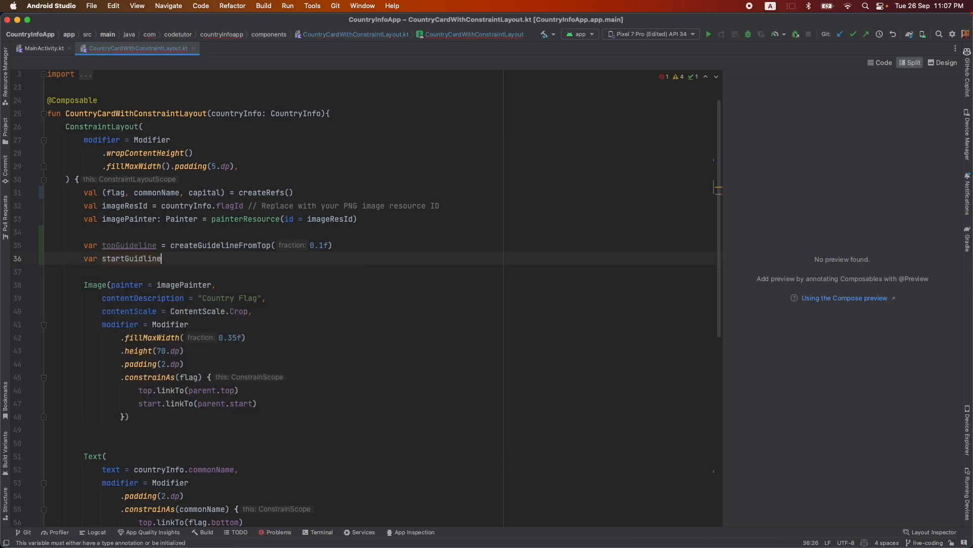
type("=createGuidelineFromStart()")
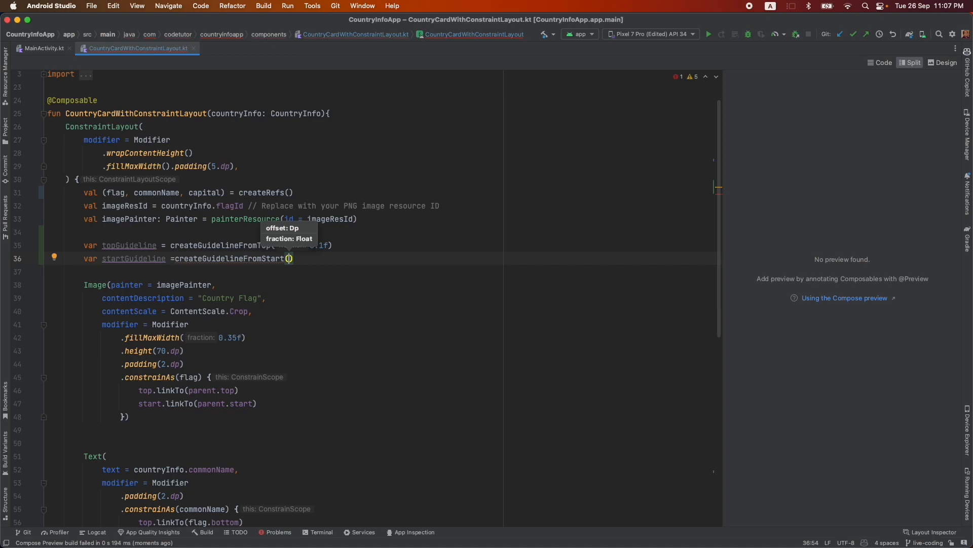
type("2.dp")
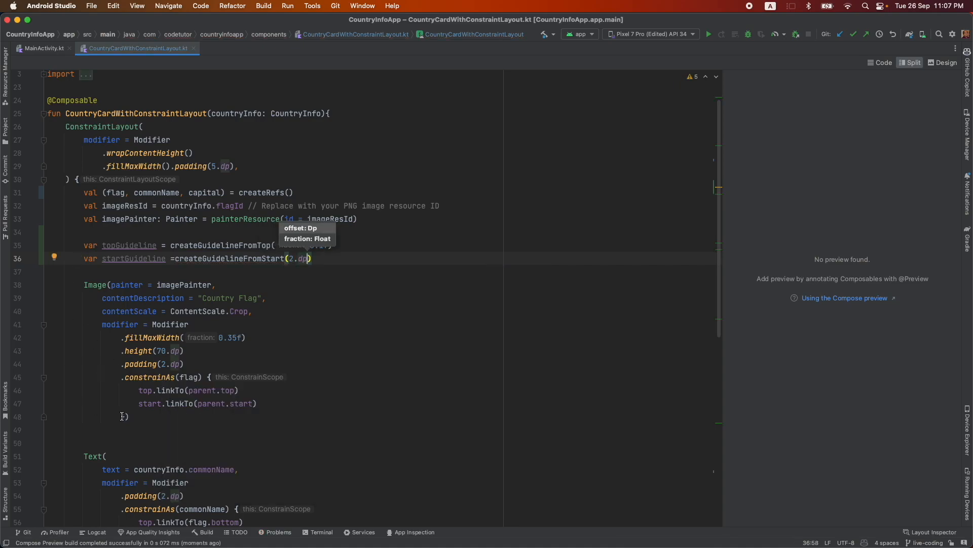
mouse_move(193, 377)
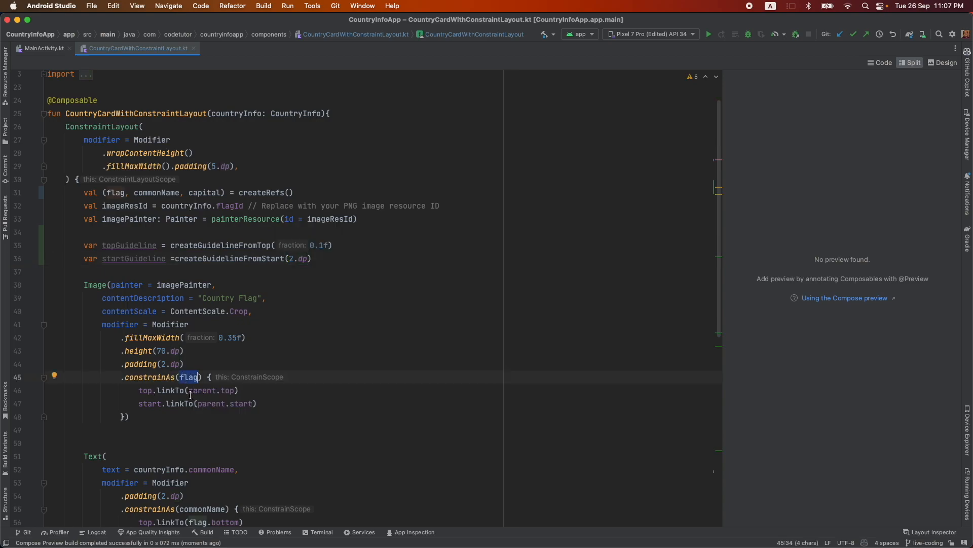
Step: Replace parent.top/parent.start anchors for flag, name and capital with topGuideline/startGuideline, then view the India preview
double_click(211, 391)
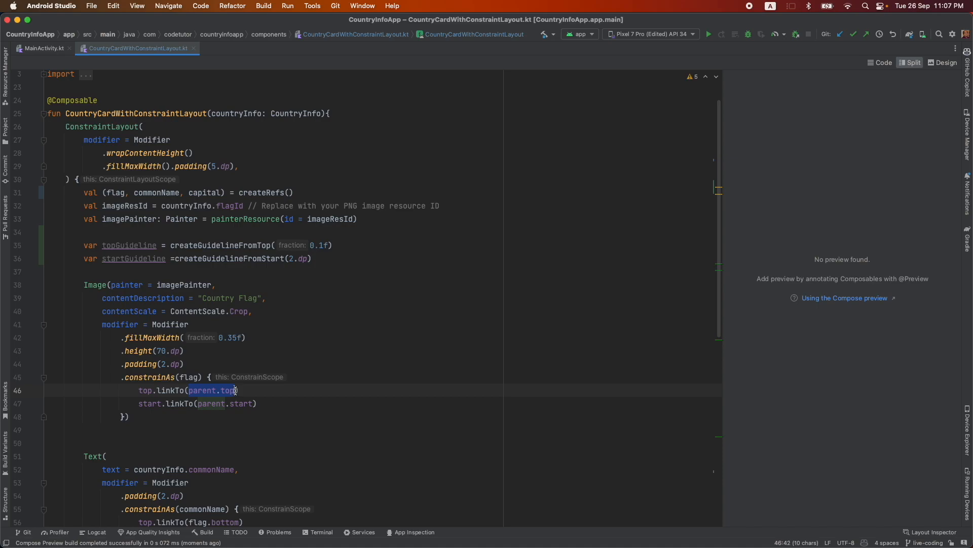
type("topGuideline")
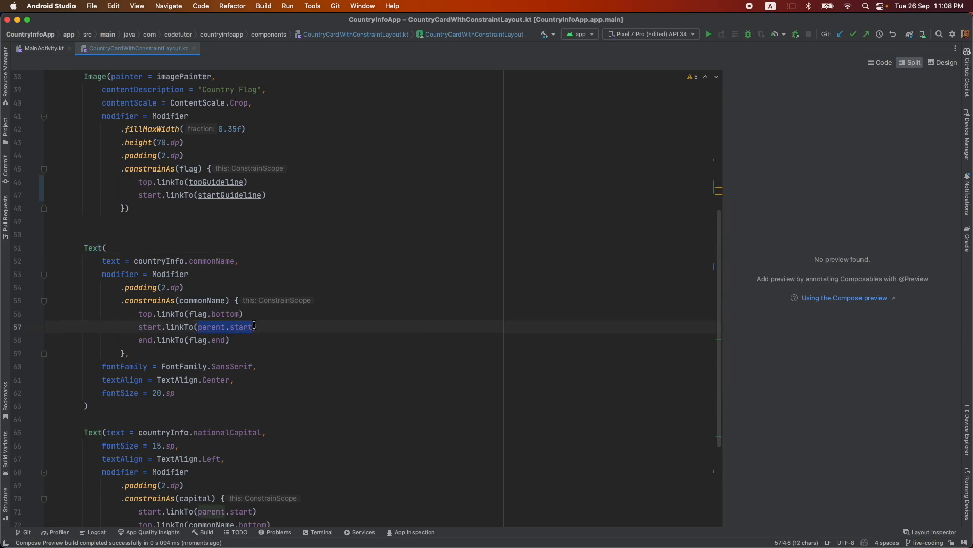
type("startGuideline")
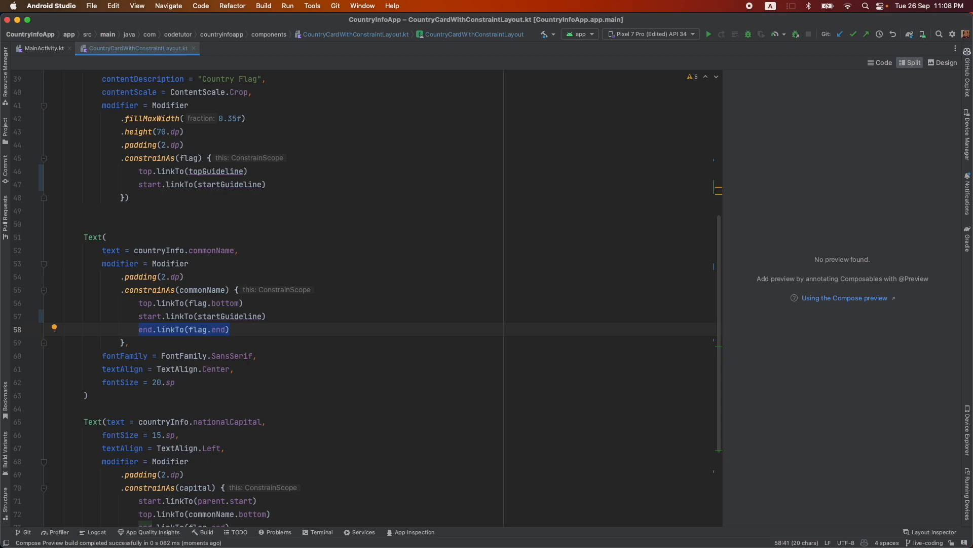
scroll("down", 3)
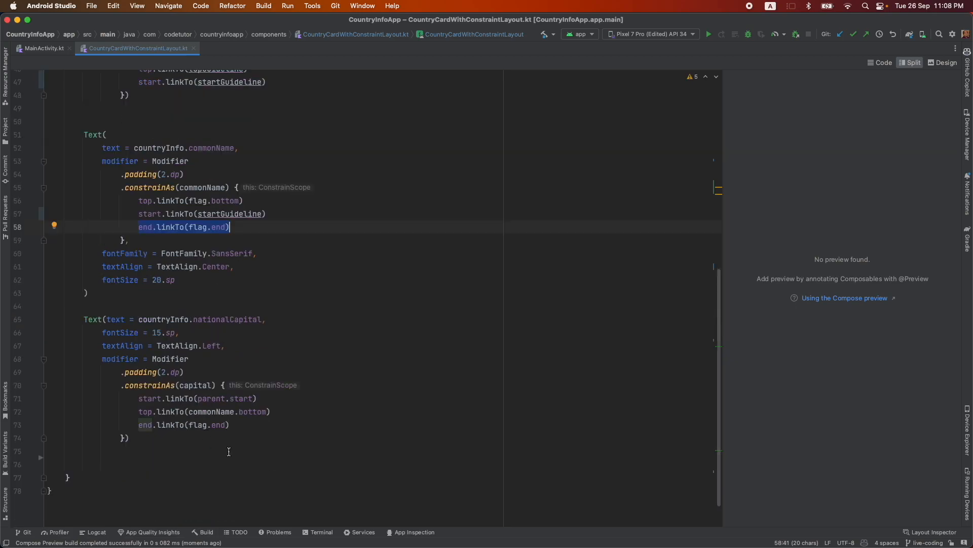
left_click(198, 398)
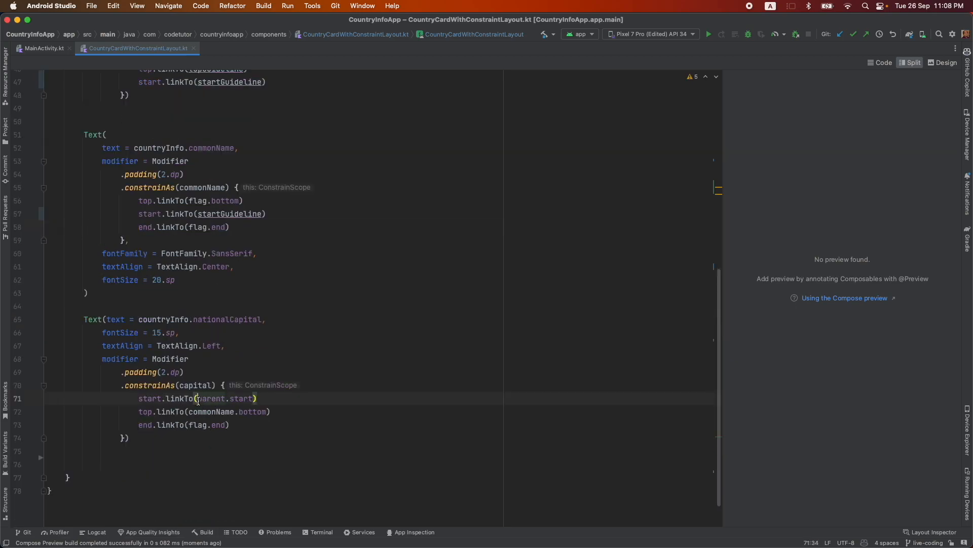
type("startGuideline")
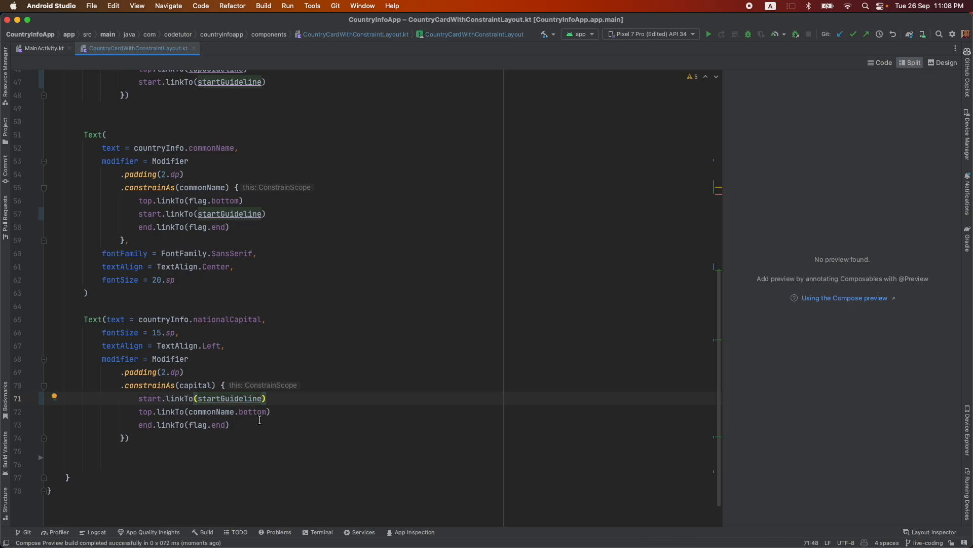
left_click(180, 411)
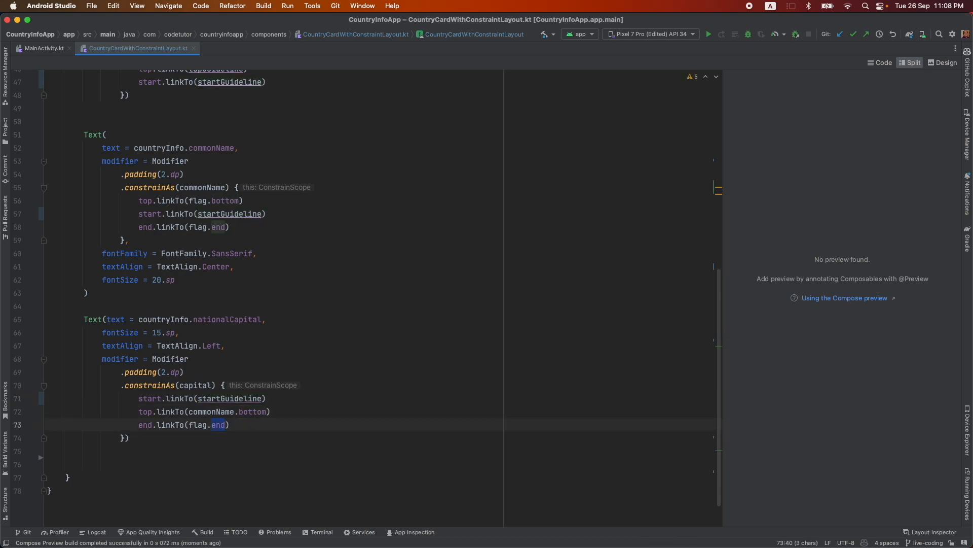
left_click(44, 48)
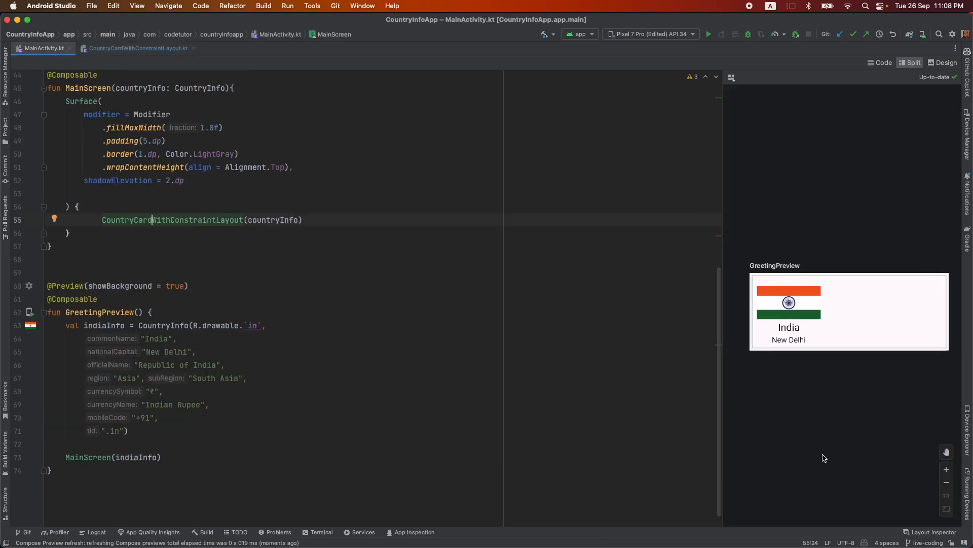
mouse_move(792, 282)
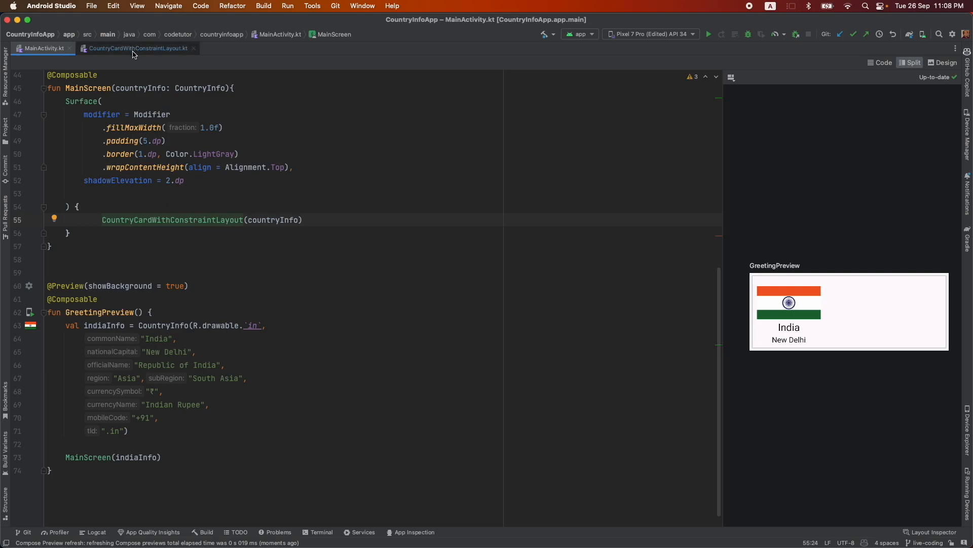
Step: Change the top guideline to createGuidelineFromTop(2.dp) and recheck the India card preview
left_click(135, 48)
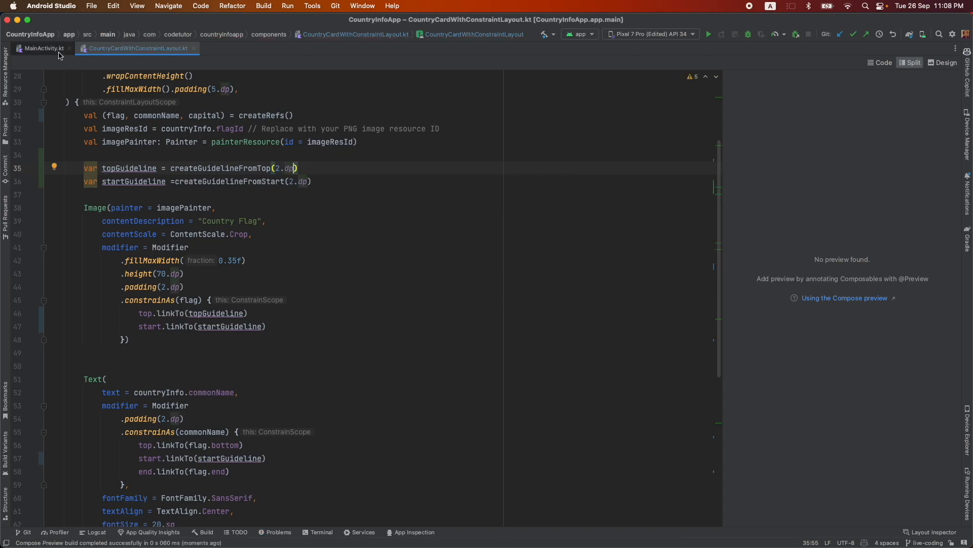
left_click(44, 49)
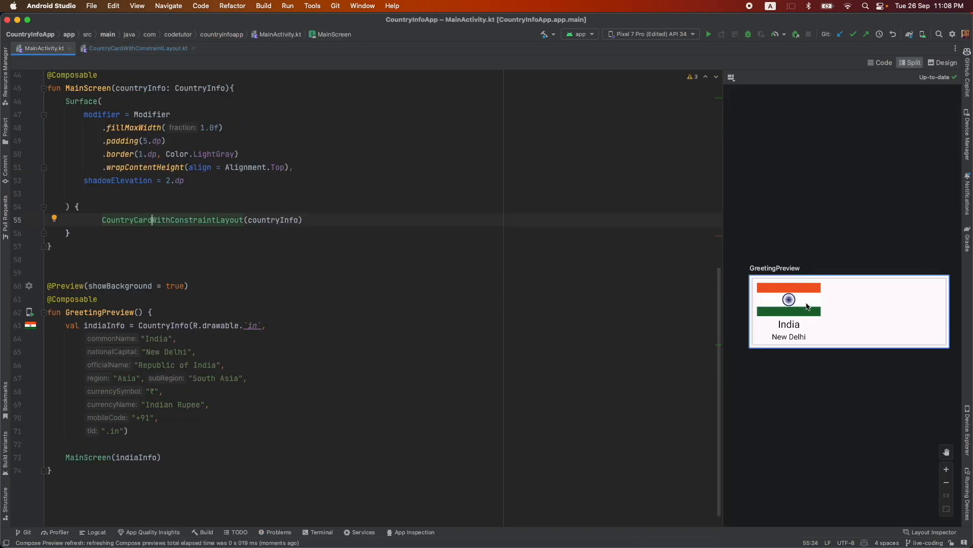
mouse_move(743, 419)
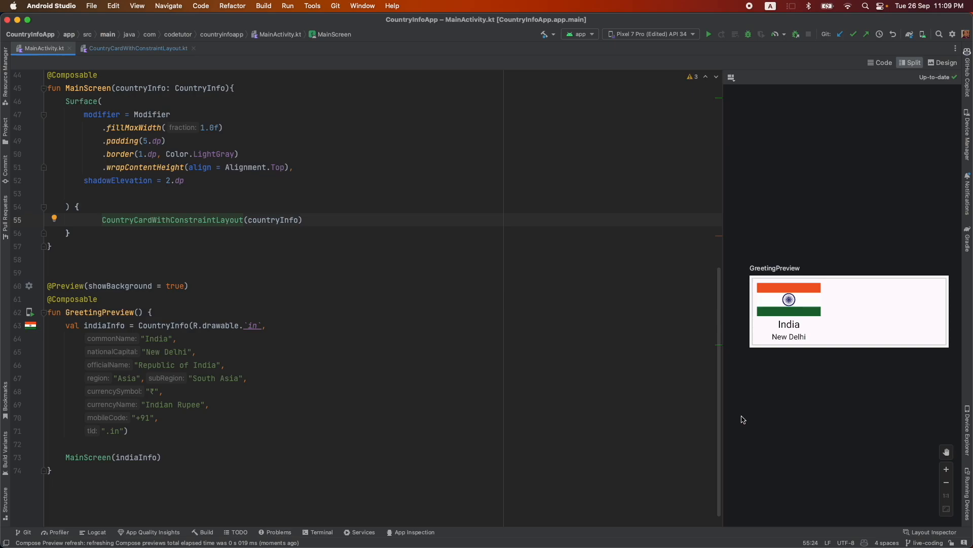